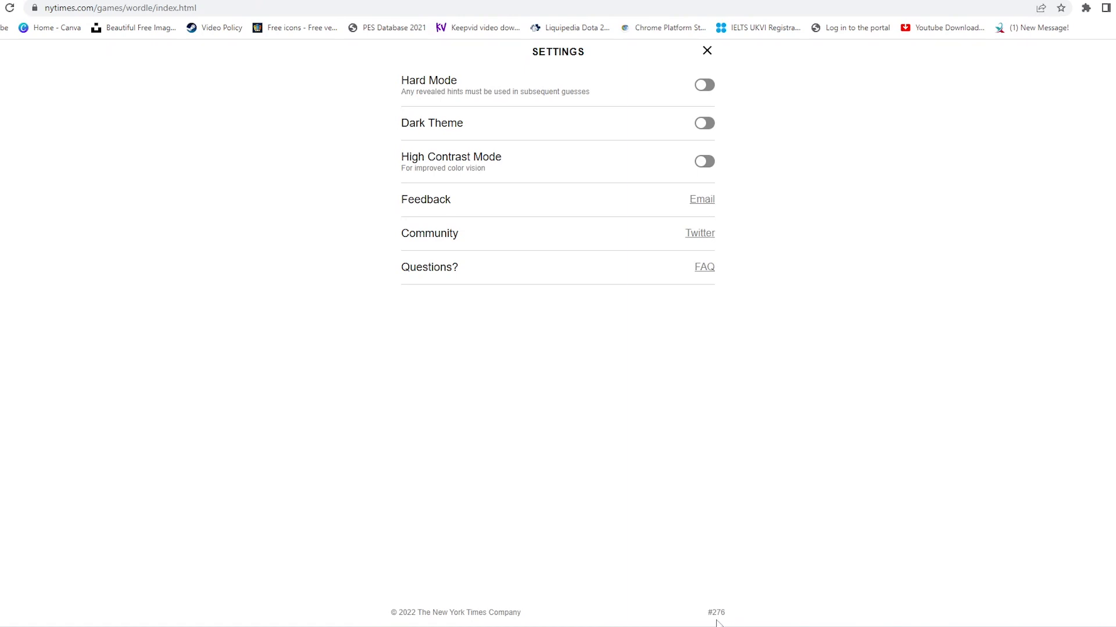
{"action": "mouse_move", "coordinate": [711, 613]}
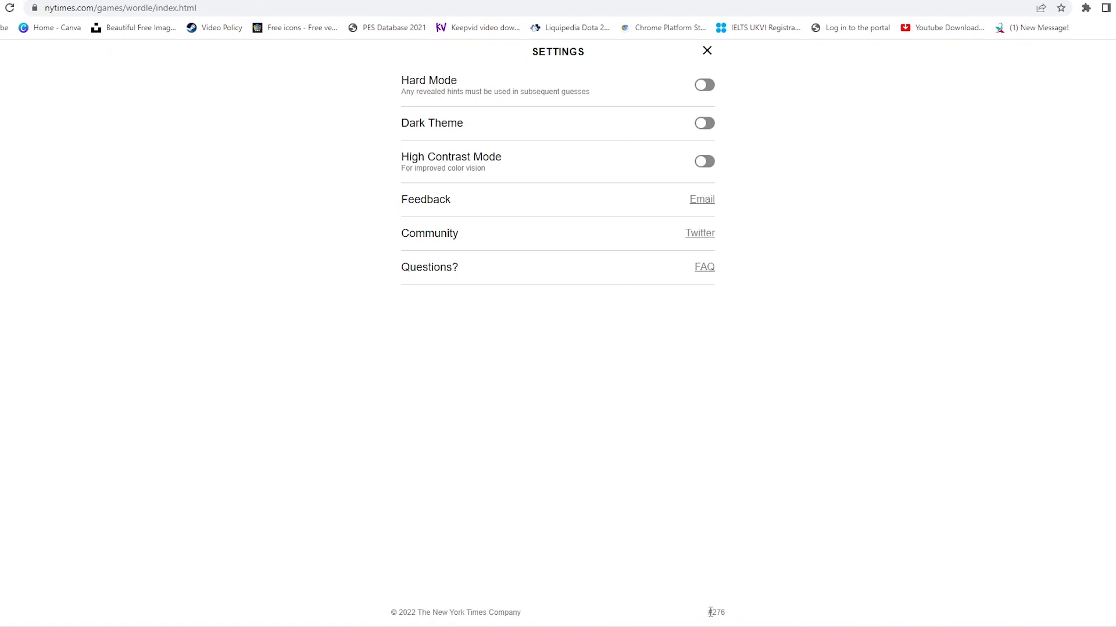
Highlight puzzle number #276 and leave the settings to return to the board
{"action": "double_click", "coordinate": [717, 613]}
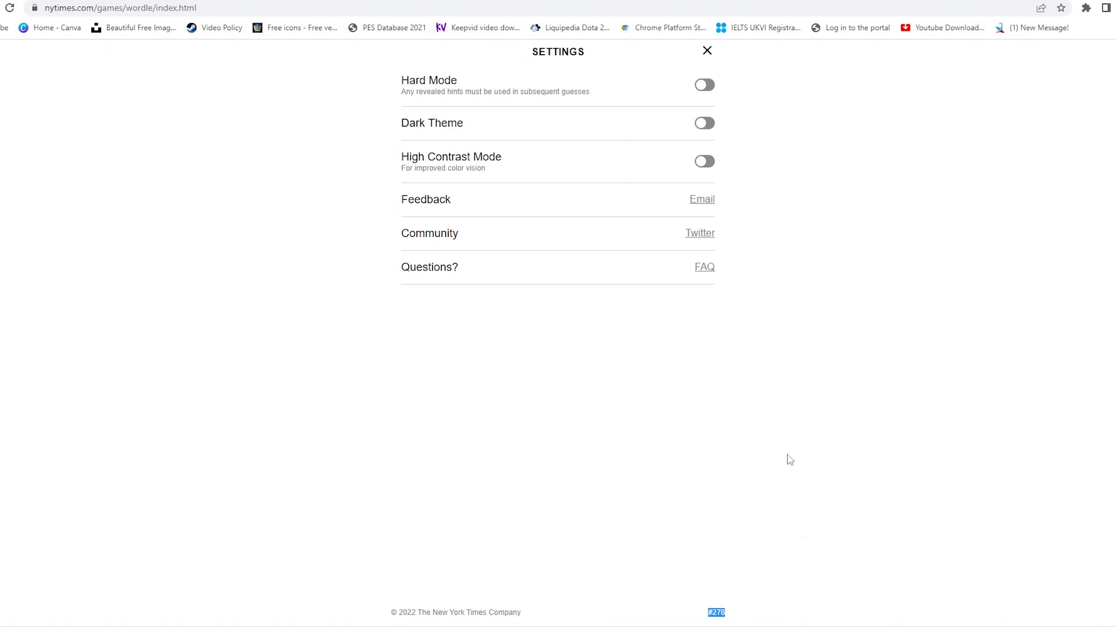
{"action": "mouse_move", "coordinate": [777, 389]}
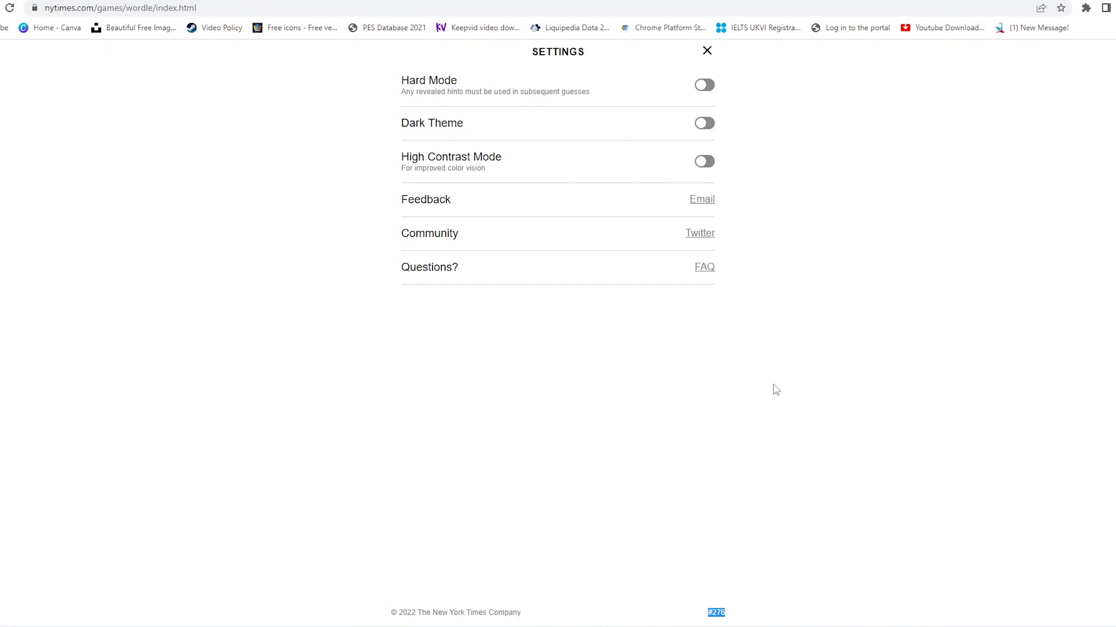
{"action": "mouse_move", "coordinate": [707, 51]}
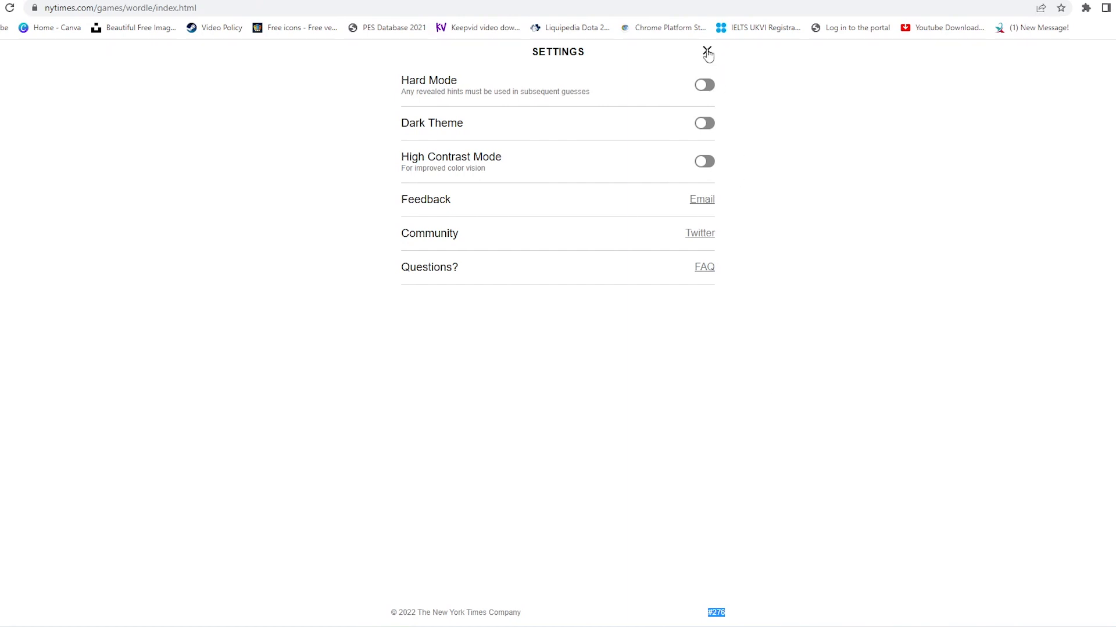
{"action": "left_click", "coordinate": [705, 50]}
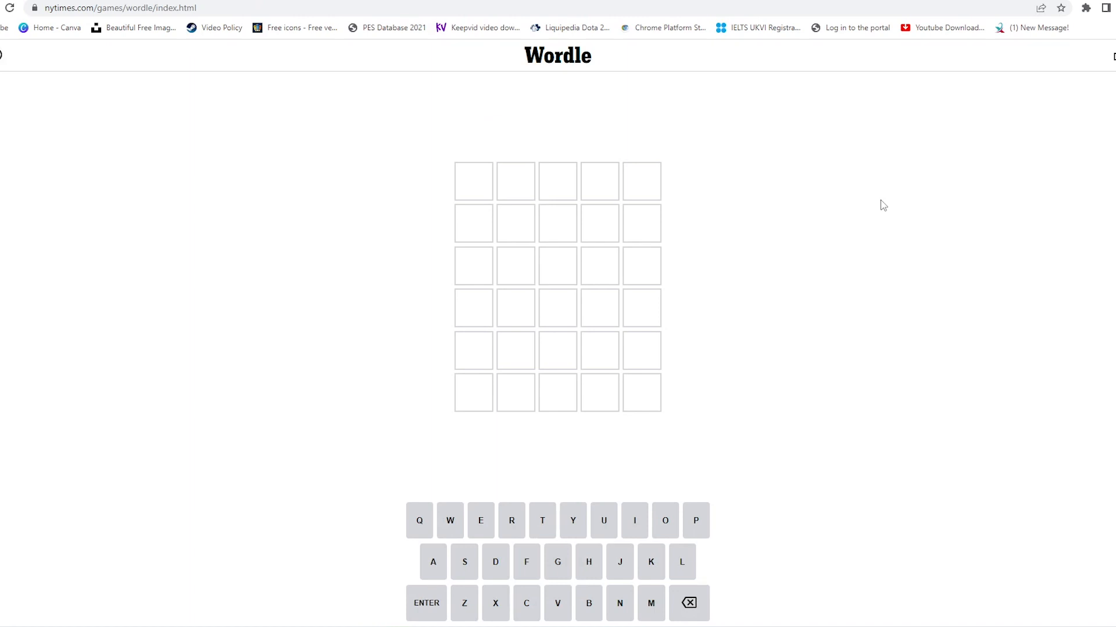
Submit BRAIN as the first guess and fill the second row with GHOST
{"action": "type", "text": "BRAIN"}
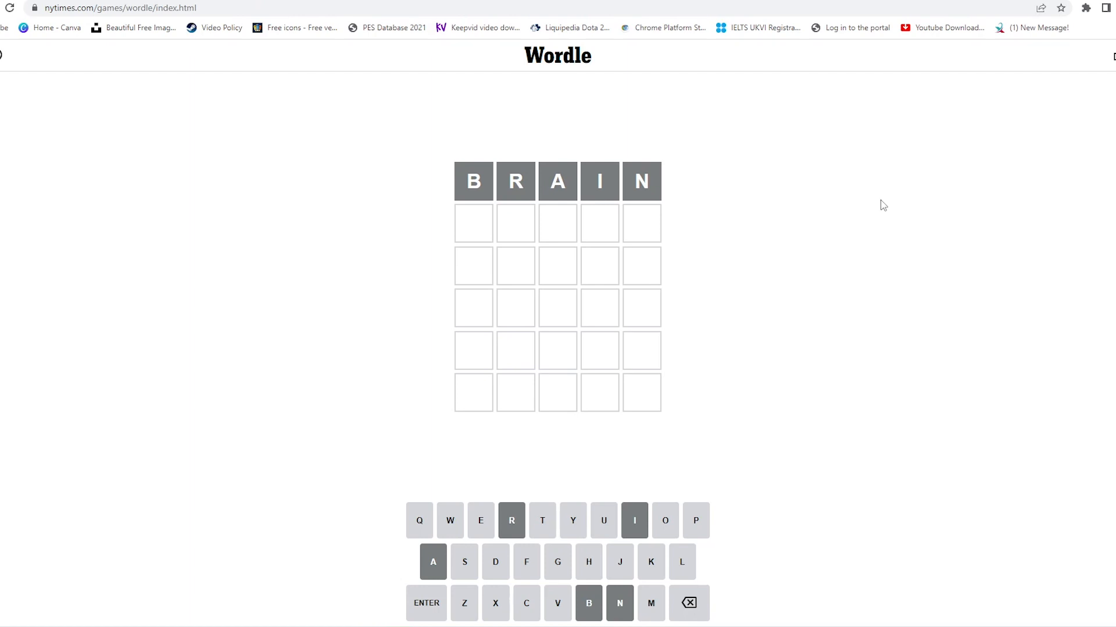
{"action": "type", "text": "GHOST"}
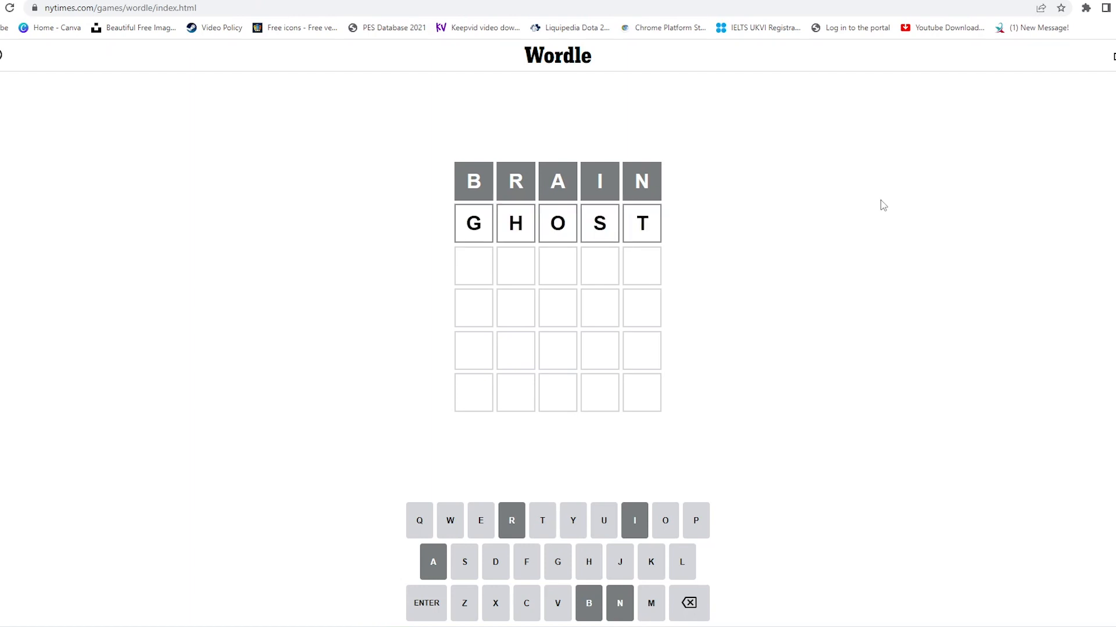
Submit GHOST, revealing O and S correct and H misplaced
{"action": "key", "text": "Enter"}
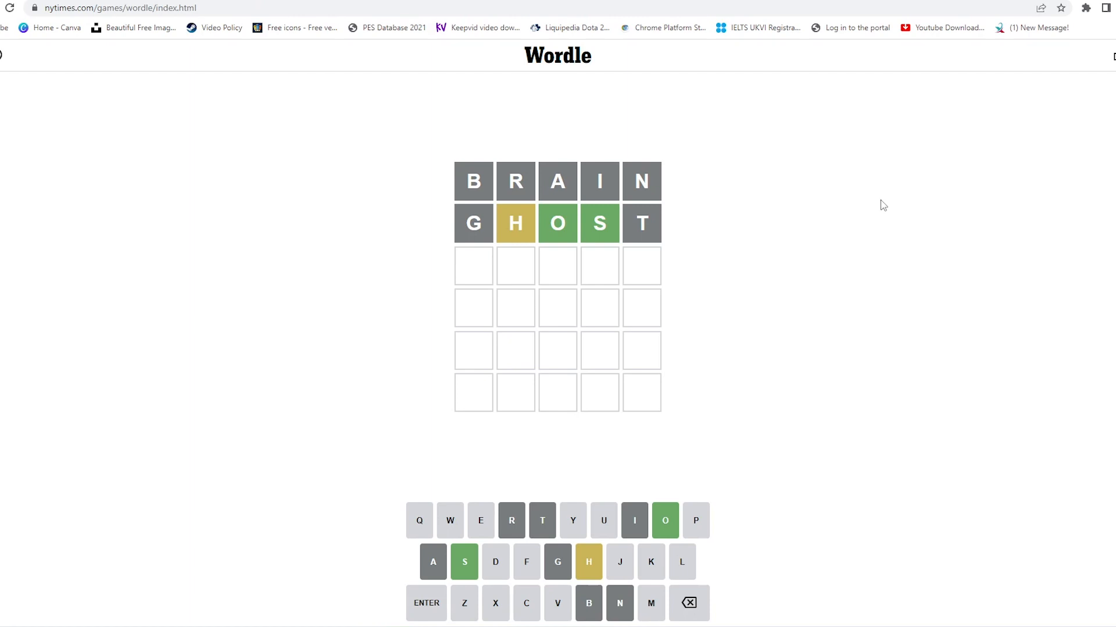
{"action": "mouse_move", "coordinate": [735, 248]}
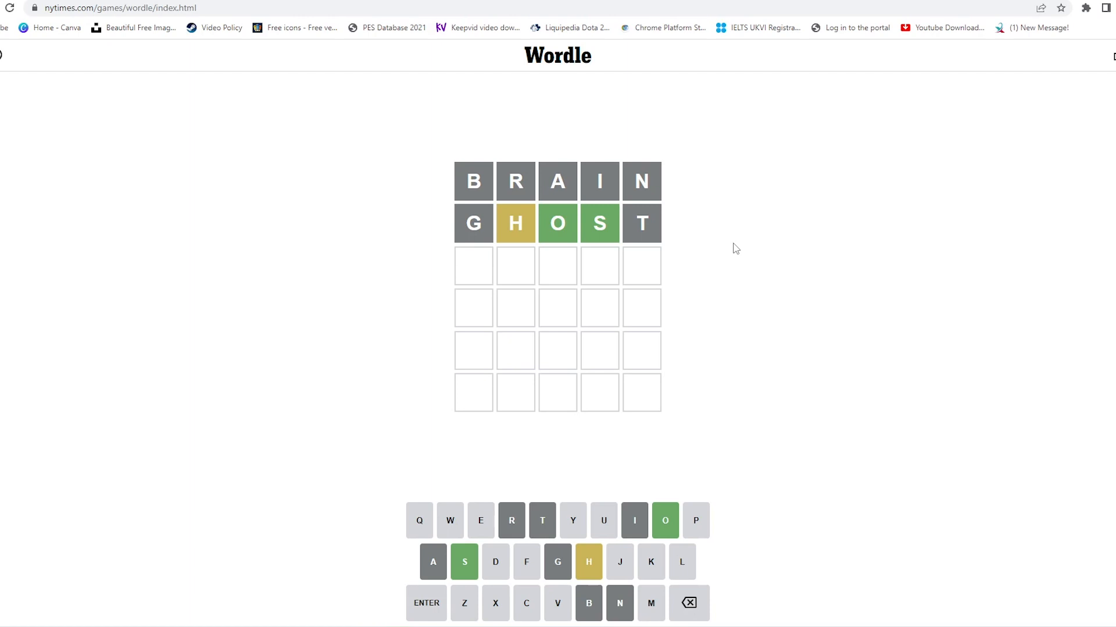
Guess SPOSH, then SLOSH to solve puzzle #276 in four guesses
{"action": "type", "text": "SPOSH"}
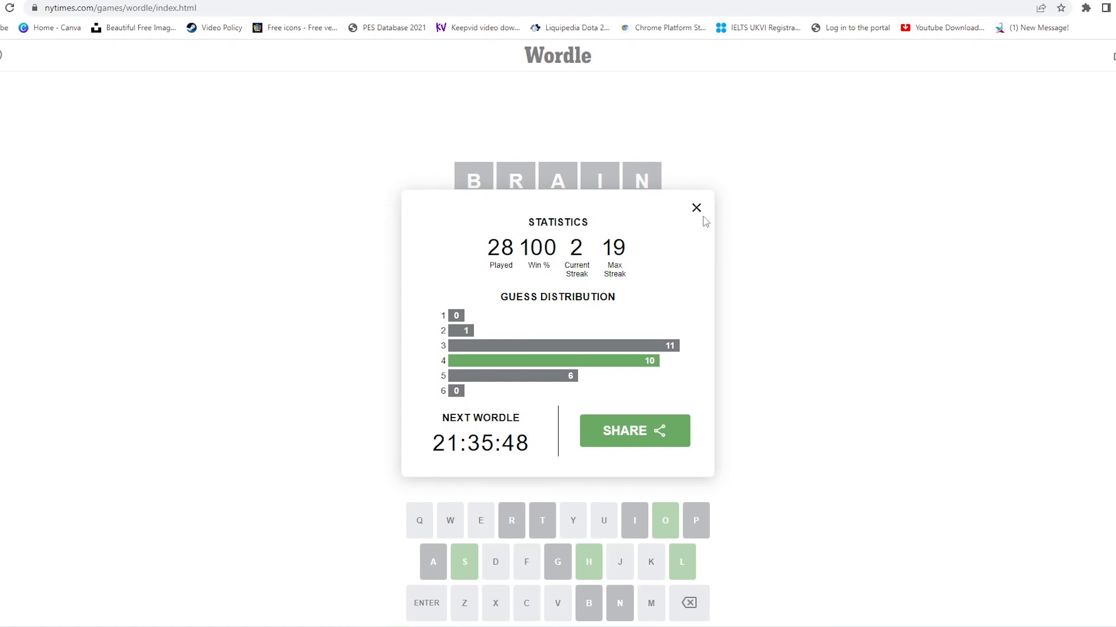
{"action": "mouse_move", "coordinate": [696, 211]}
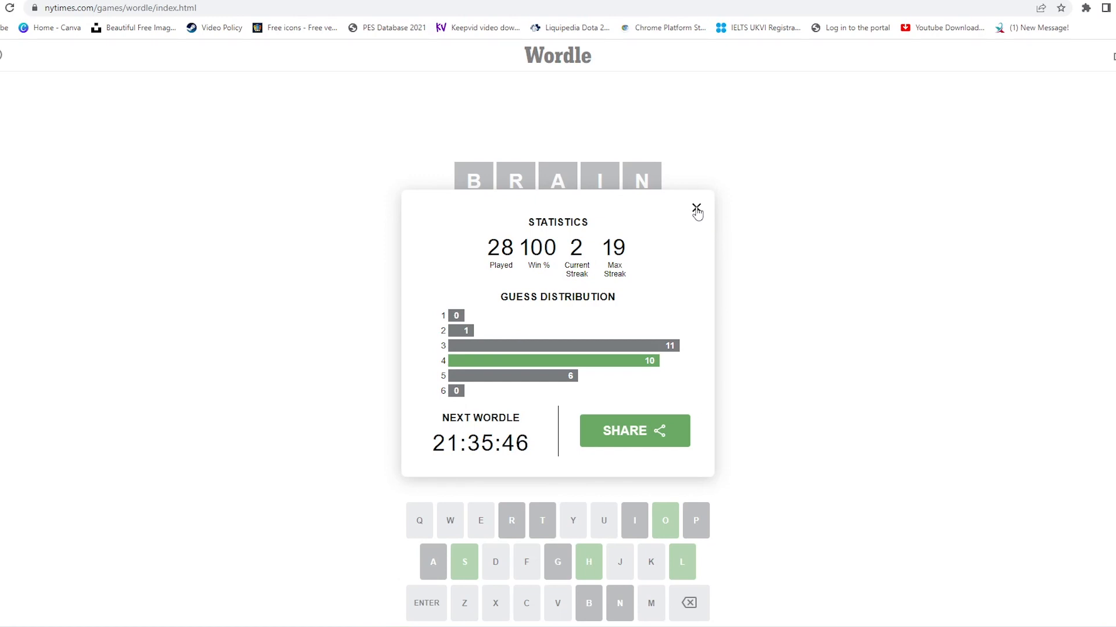
Dismiss the statistics summary to show the solved board with SLOSH in green
{"action": "left_click", "coordinate": [695, 210]}
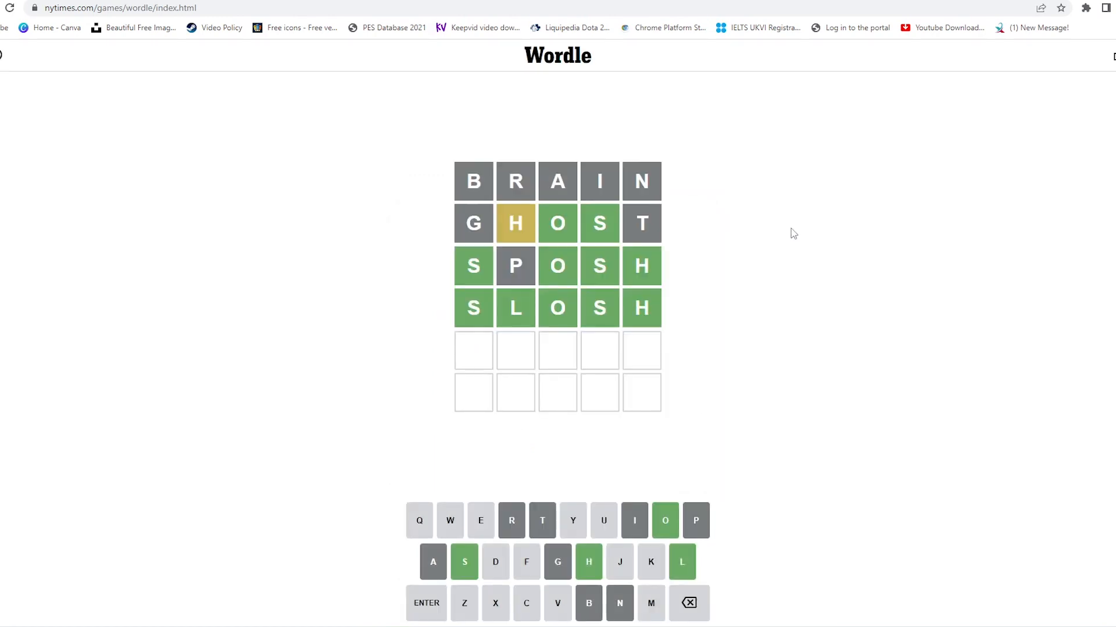
{"action": "mouse_move", "coordinate": [811, 234]}
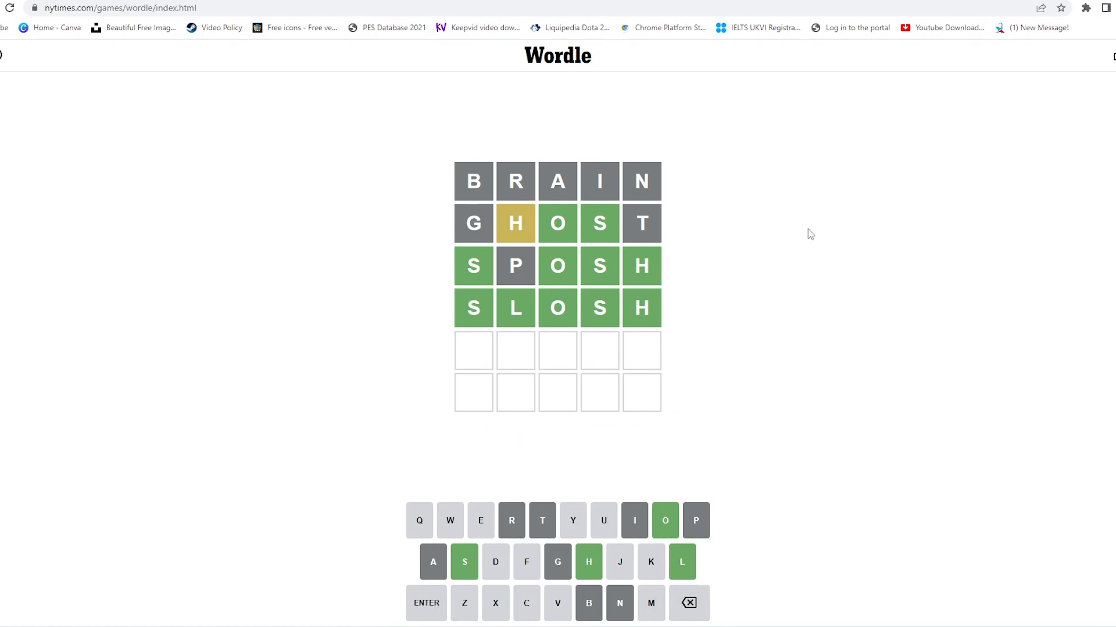